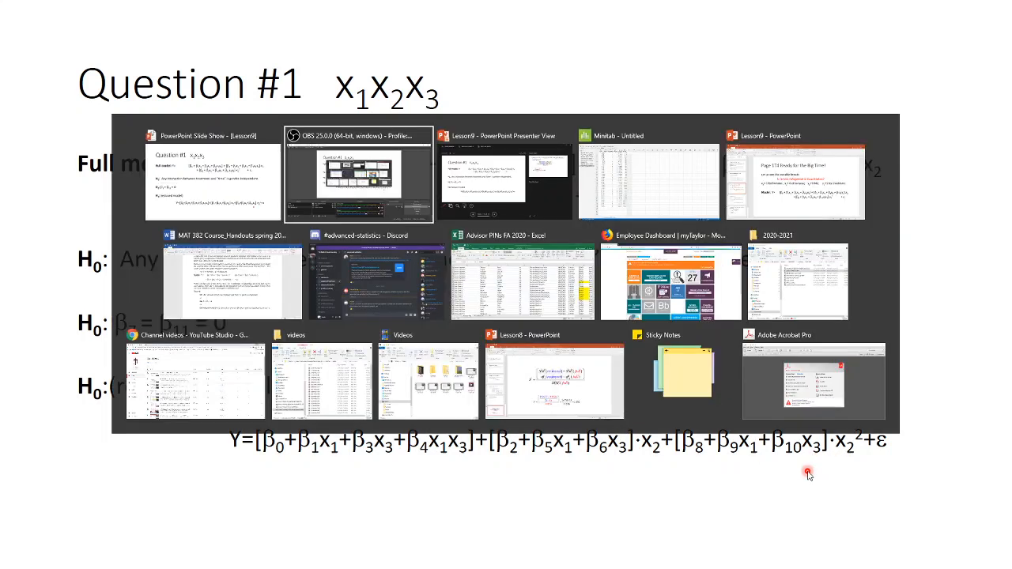
- Switch to the Minitab blood-brain worksheet using the Alt+Tab task switcher
click(646, 178)
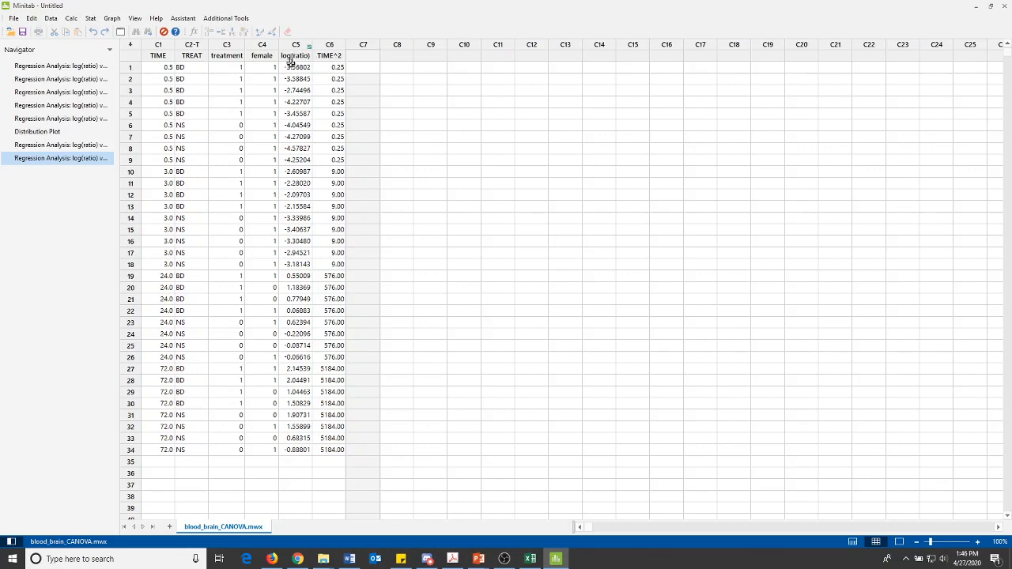
- Open Fit Regression Model and its Model terms dialog for log(ratio)
click(93, 19)
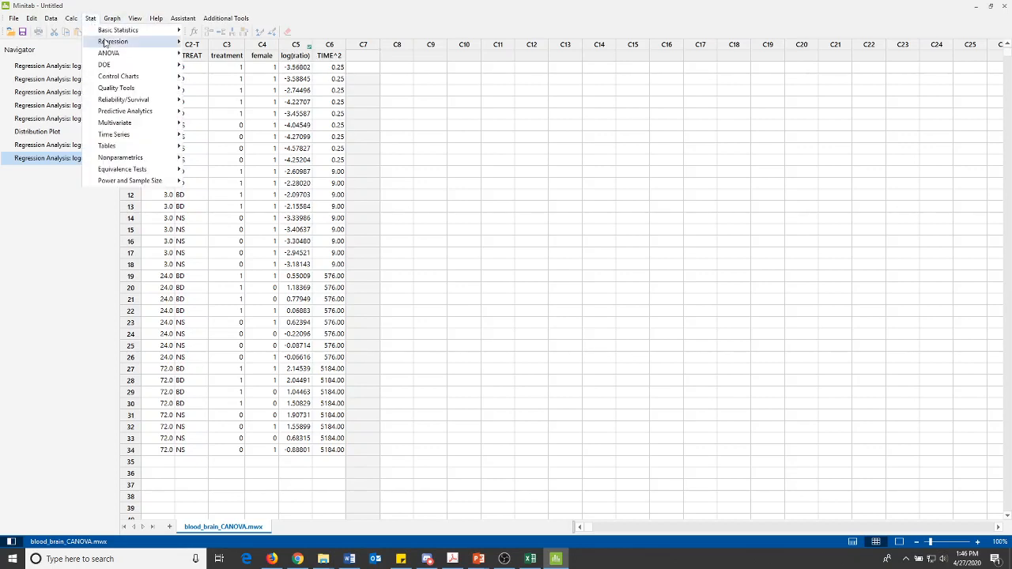
click(114, 41)
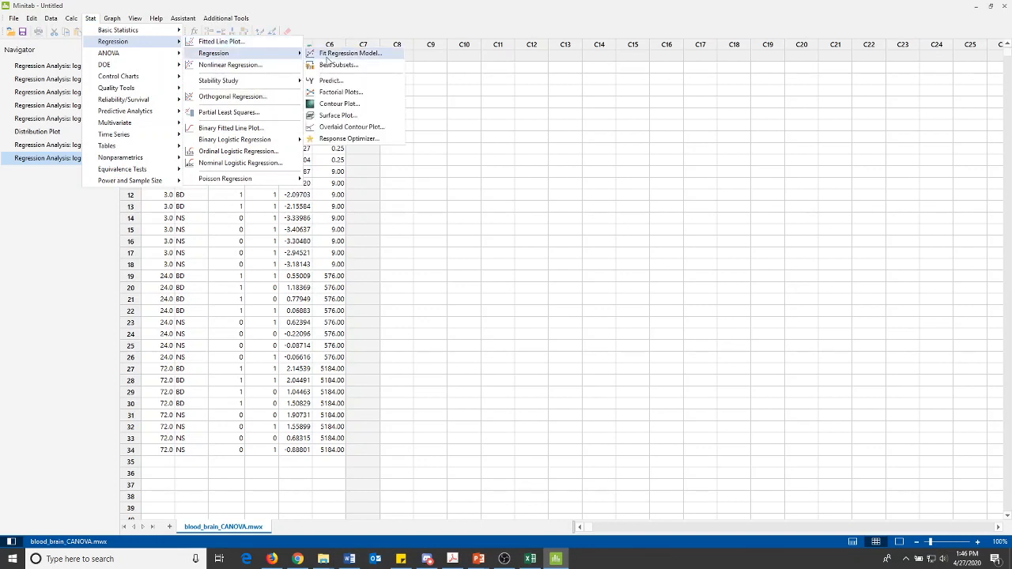
click(351, 53)
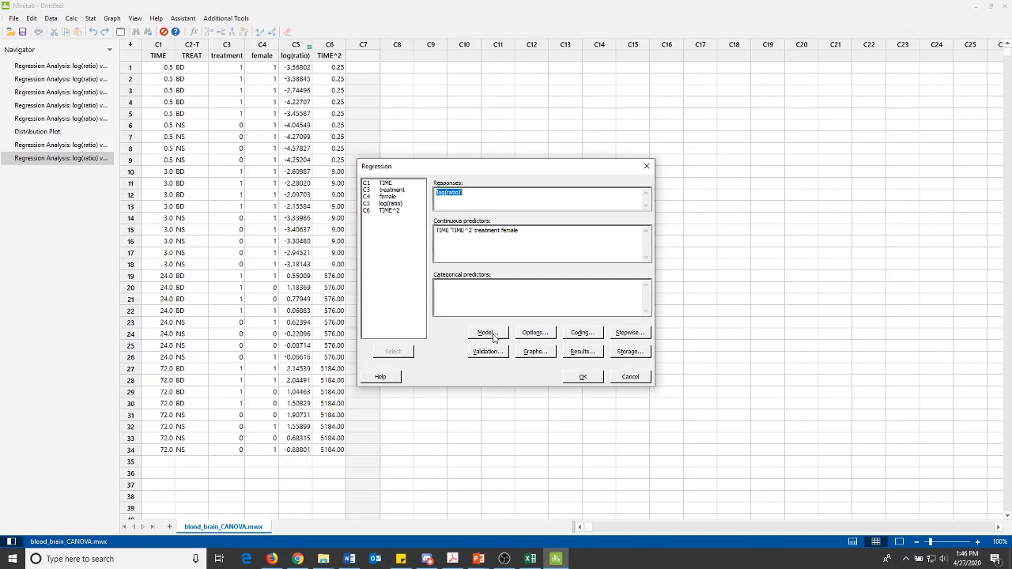
click(488, 333)
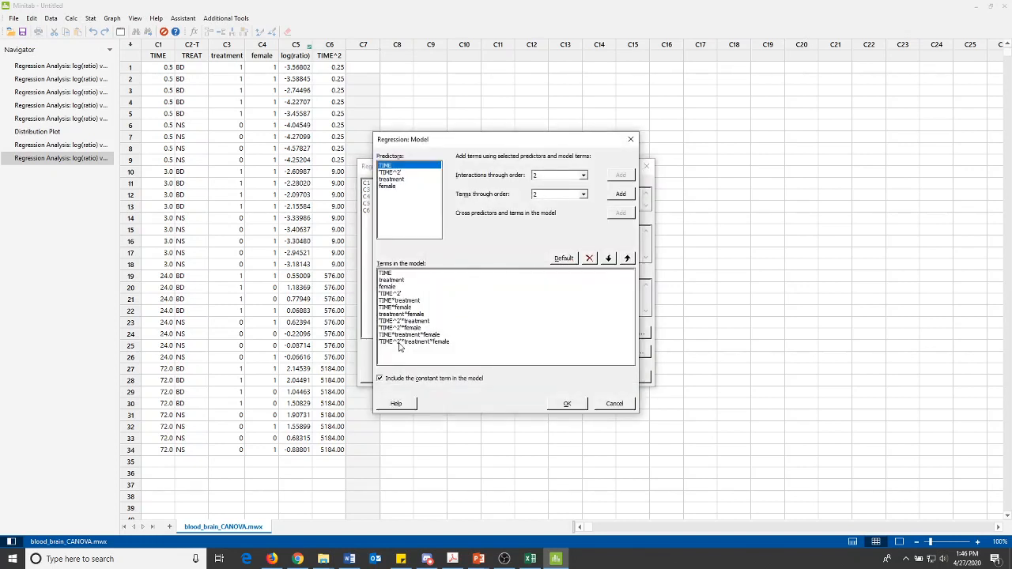
- Reset to default terms, add interactions through order 3, and delete TIME*TIME^2*treatment and TIME*TIME^2*female
click(414, 343)
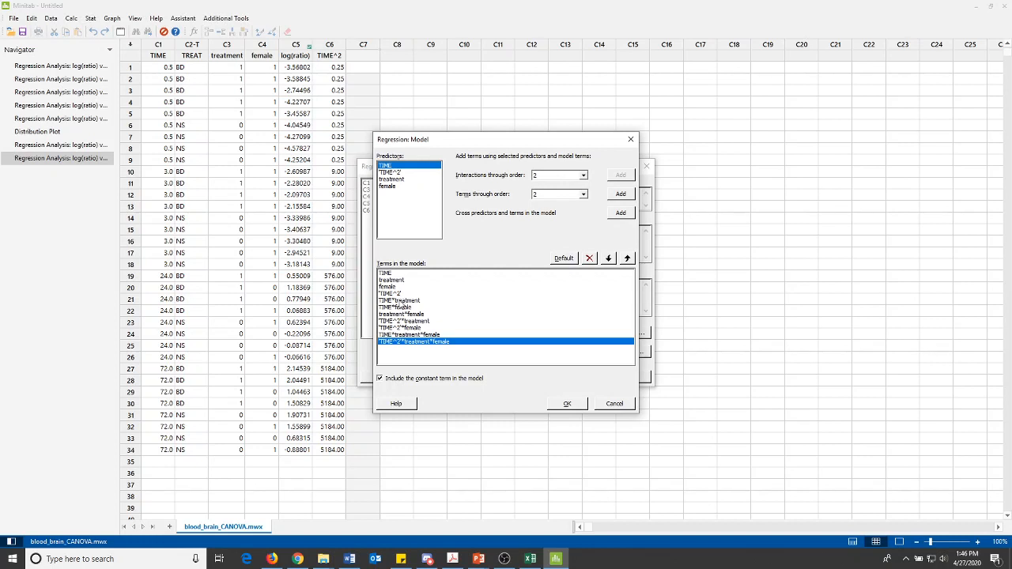
click(588, 257)
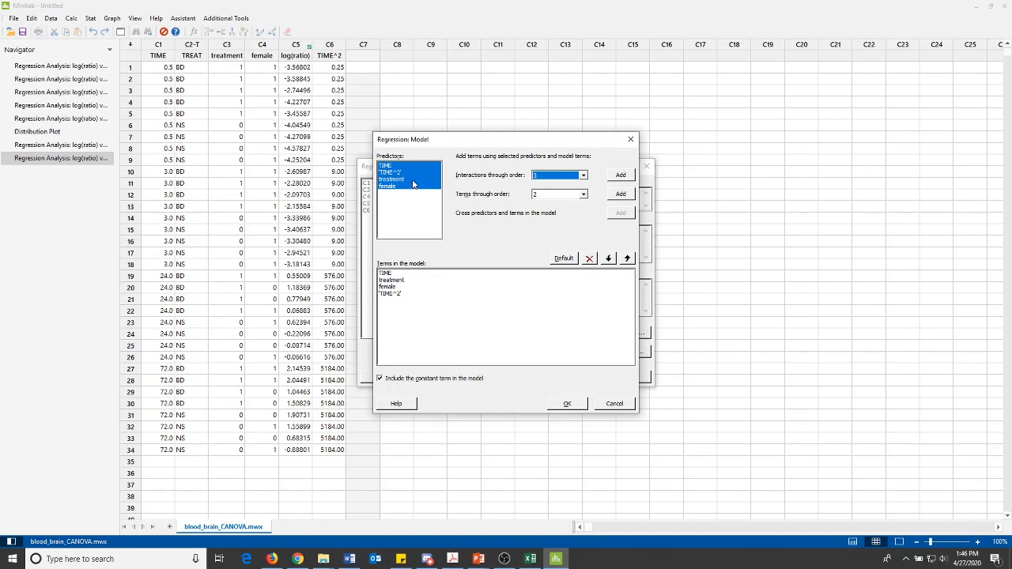
click(620, 175)
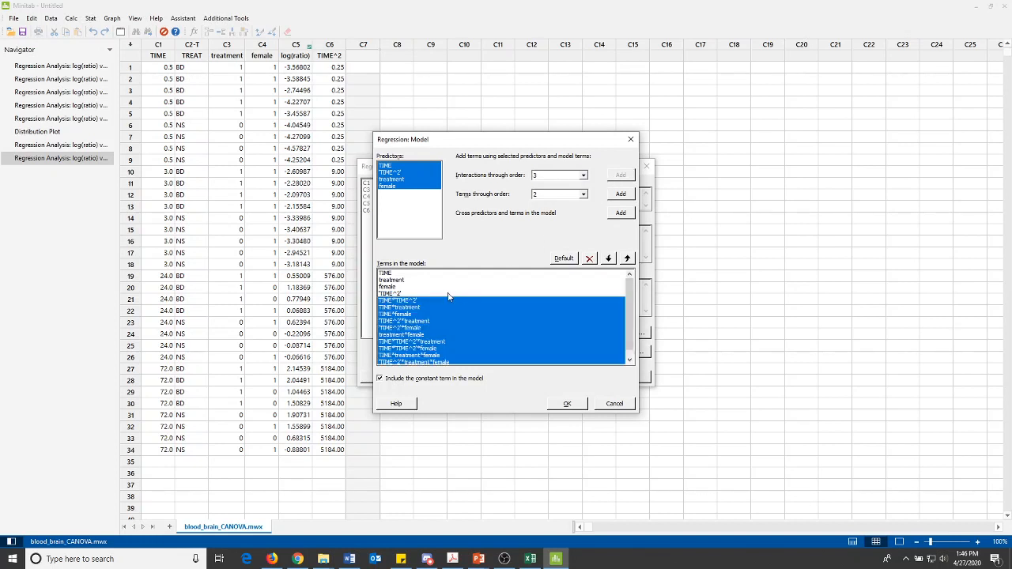
click(399, 299)
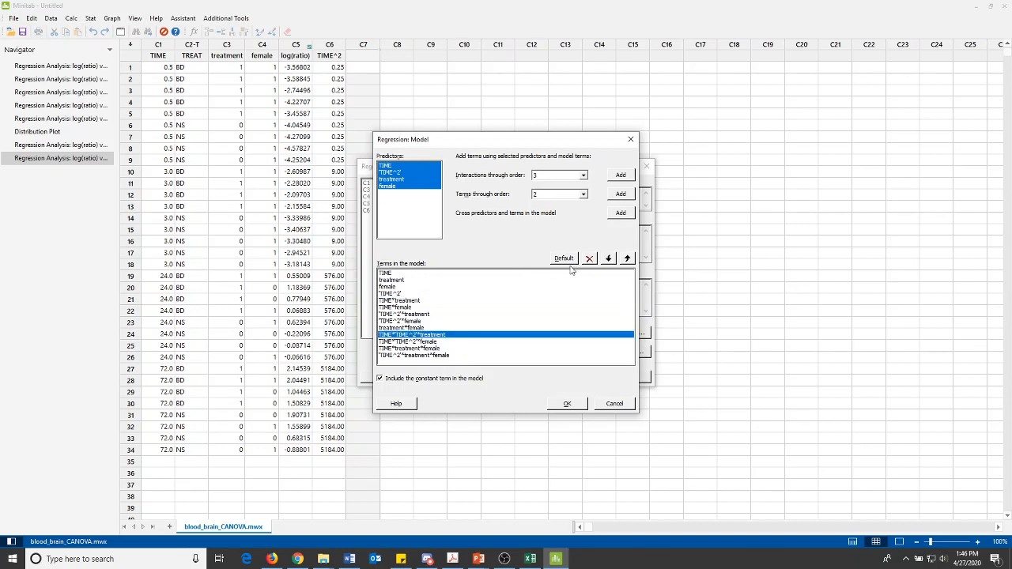
click(589, 257)
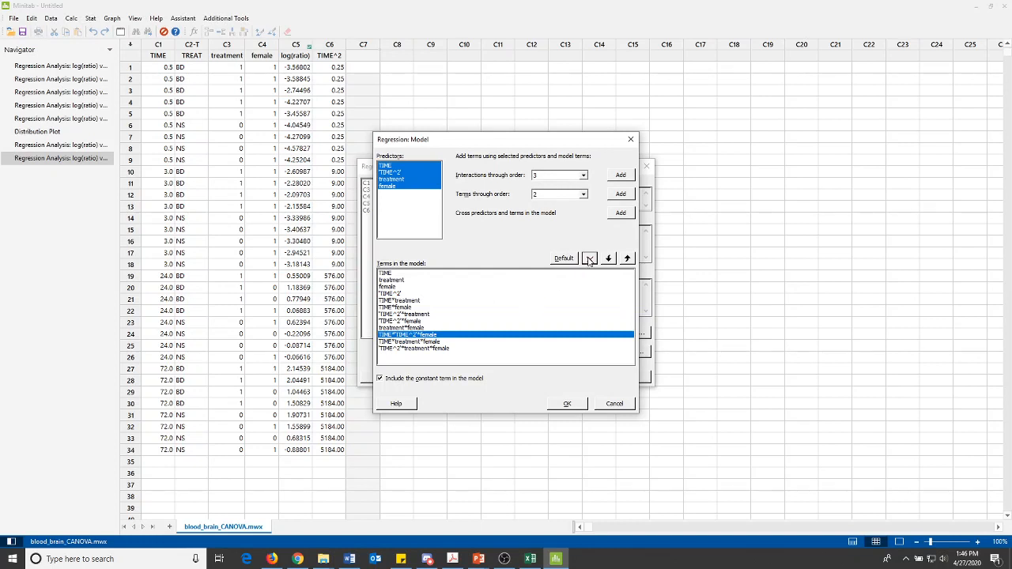
click(589, 258)
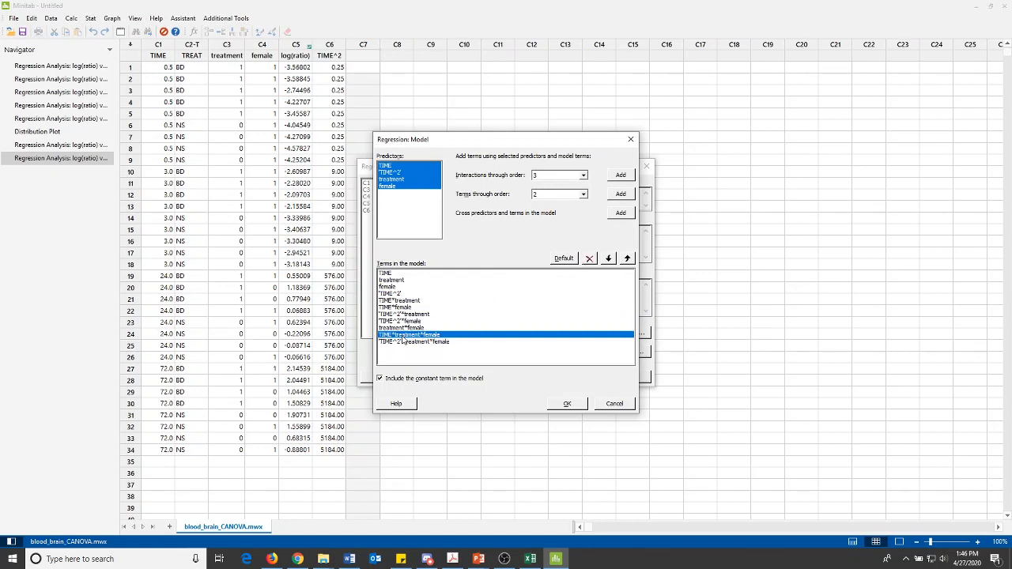
mouse_move(515, 327)
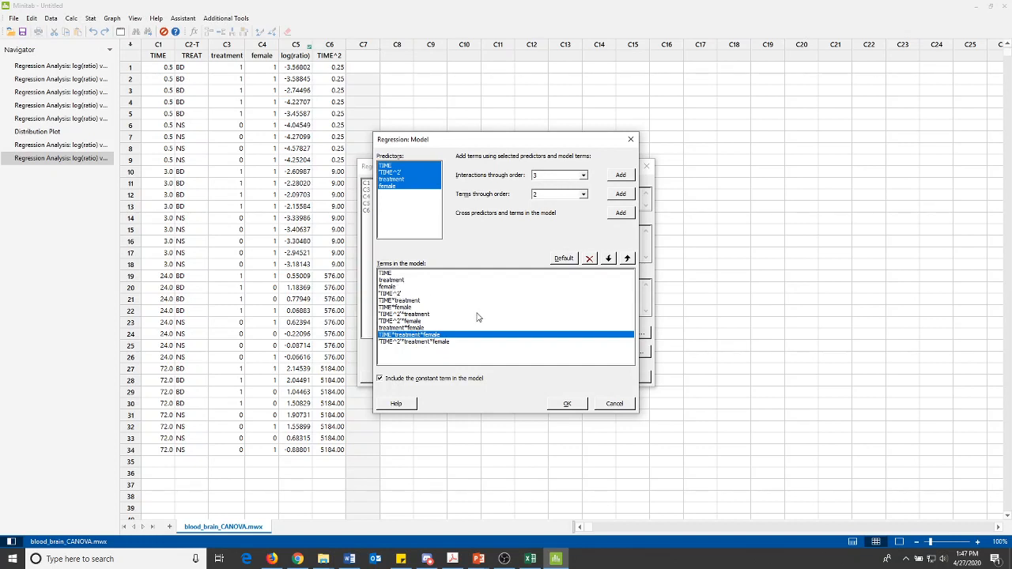
mouse_move(538, 358)
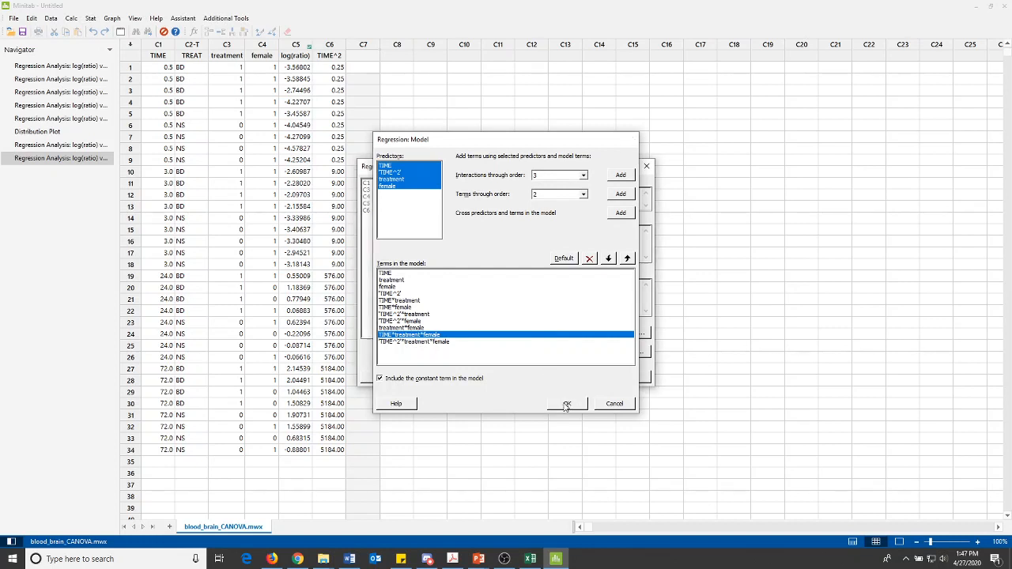
- Confirm the revised terms and run the log(ratio) regression
click(566, 403)
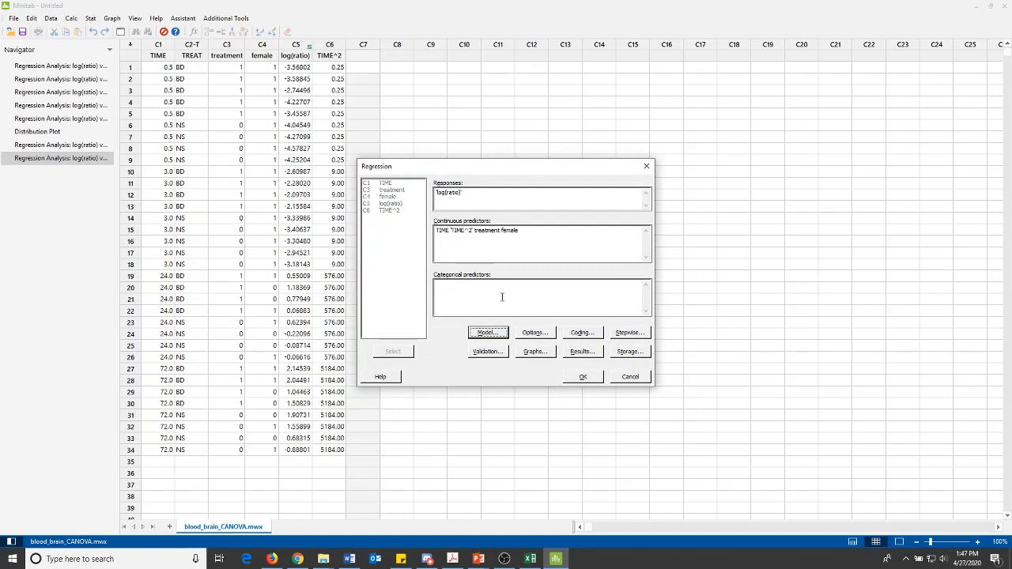
click(582, 376)
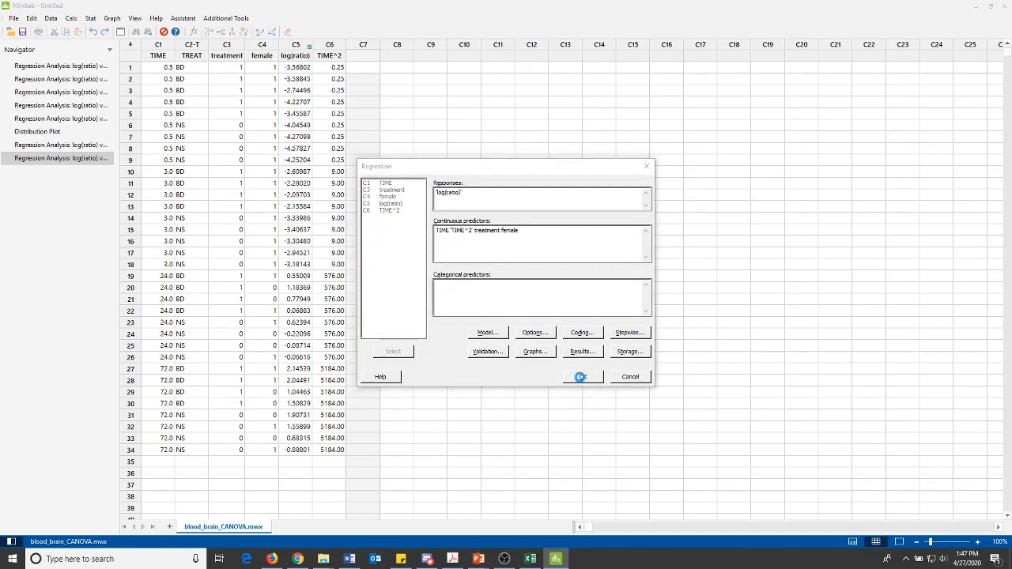
click(582, 377)
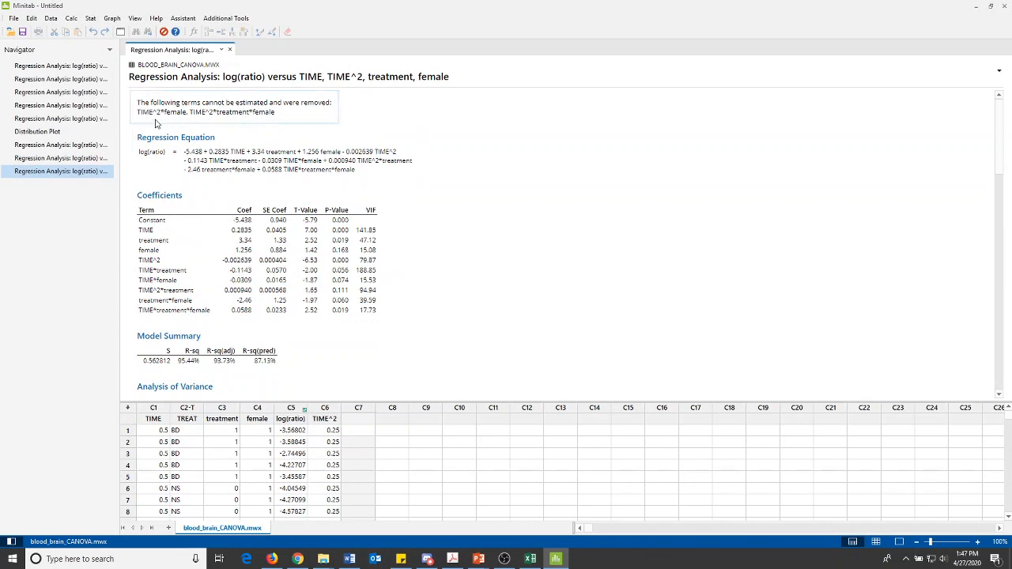
mouse_move(169, 124)
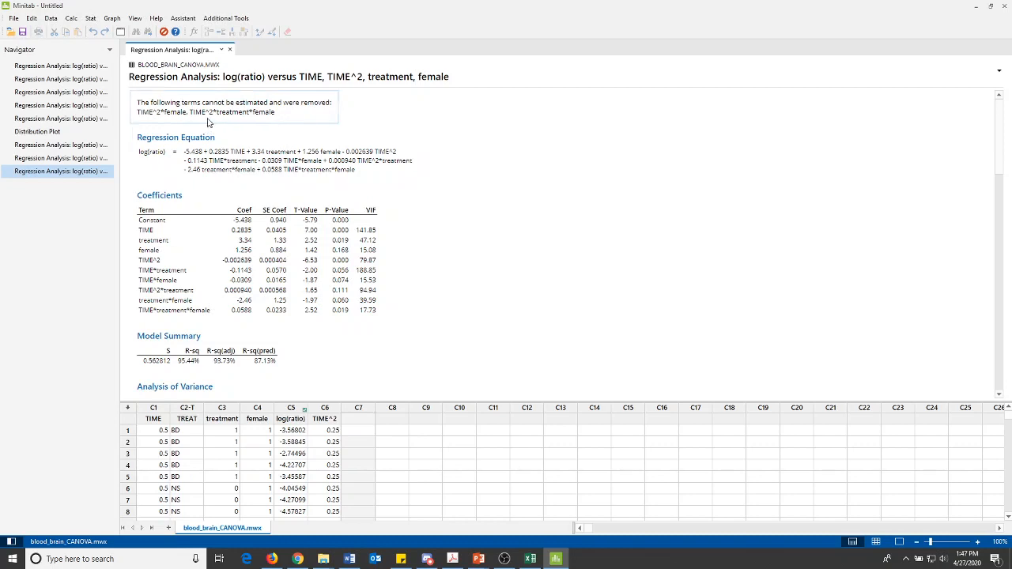
mouse_move(264, 121)
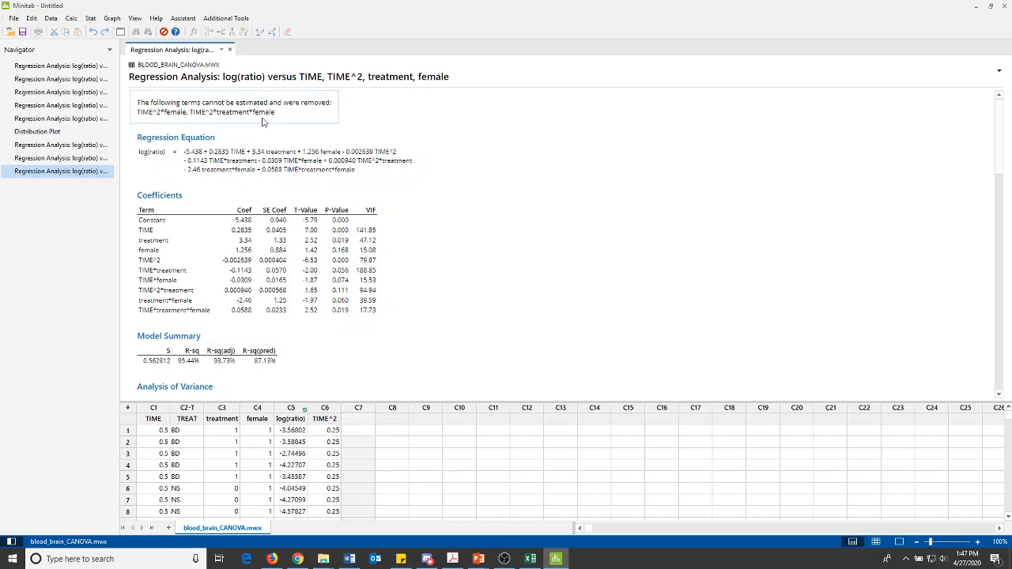
mouse_move(219, 121)
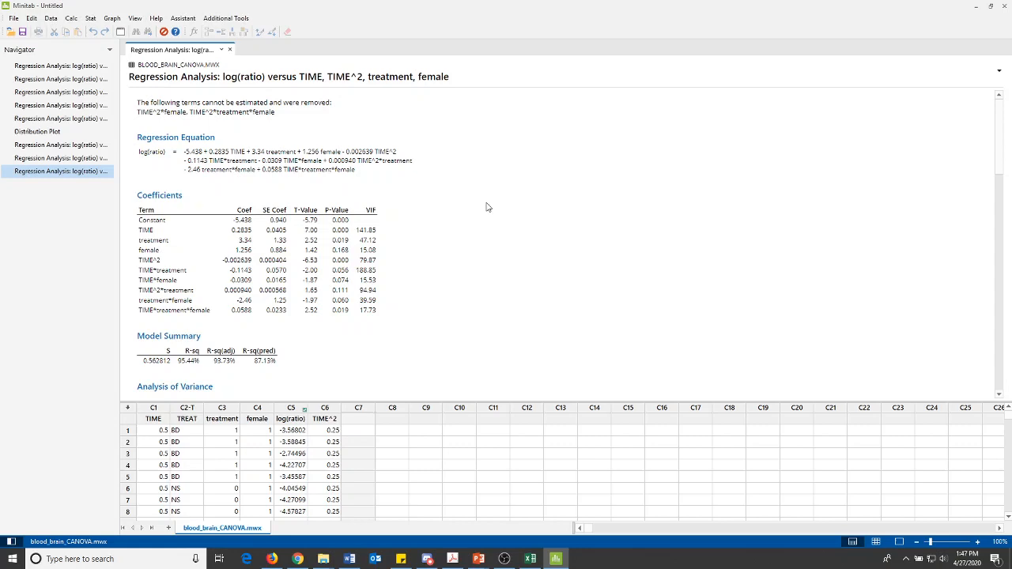
- Scroll to the reduced model's Analysis of Variance table and copy it
scroll(down, 3)
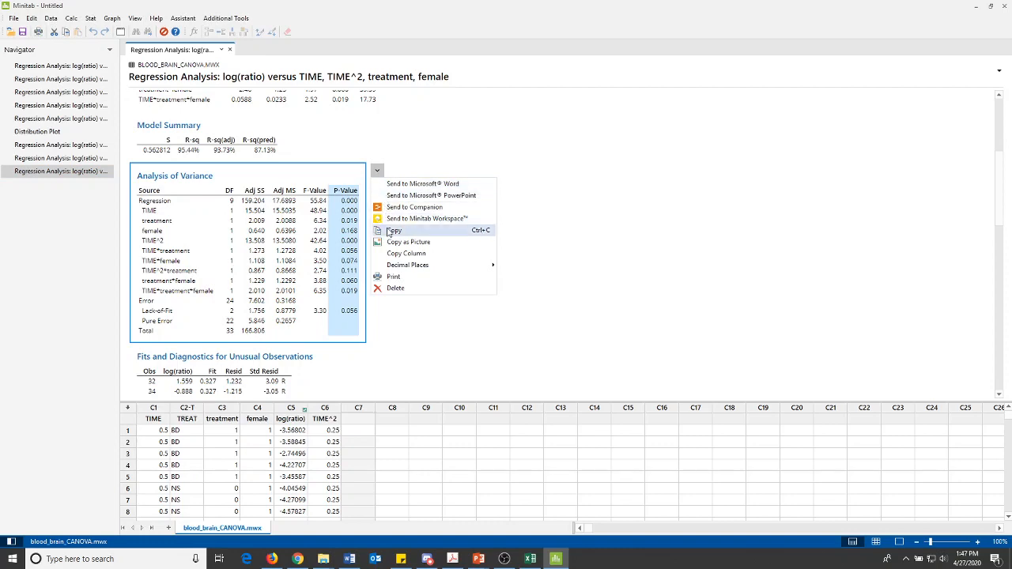
click(396, 230)
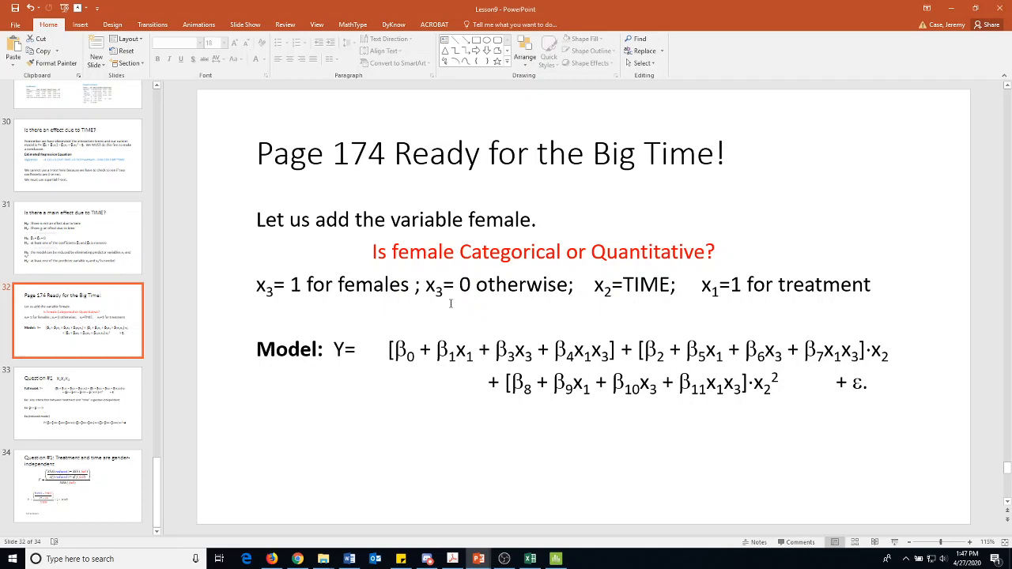
- Return from PowerPoint to the Minitab output via the taskbar
click(78, 406)
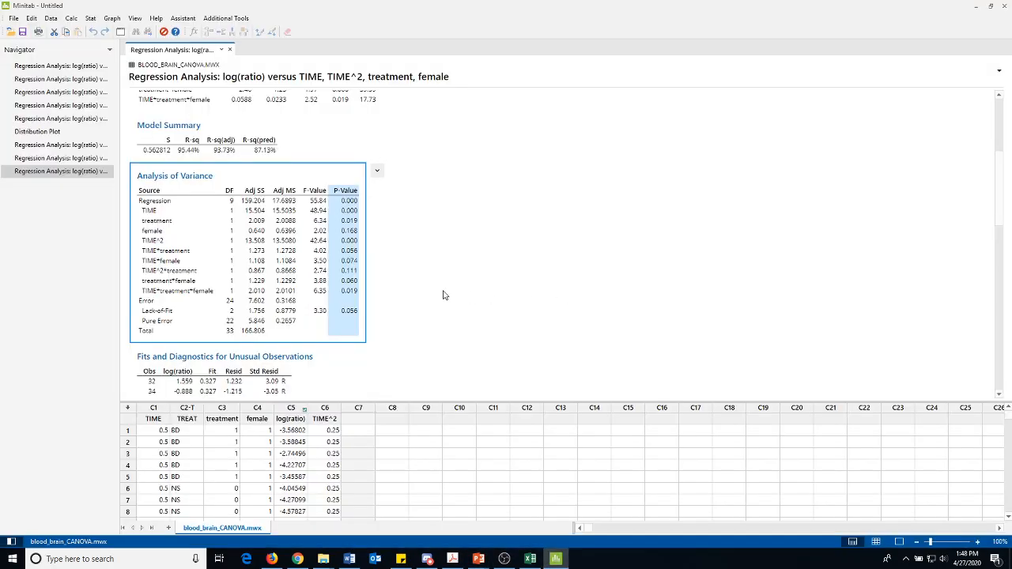
- Open Fit Regression Model, then cancel the Regression: Graphs dialog without changes
click(90, 18)
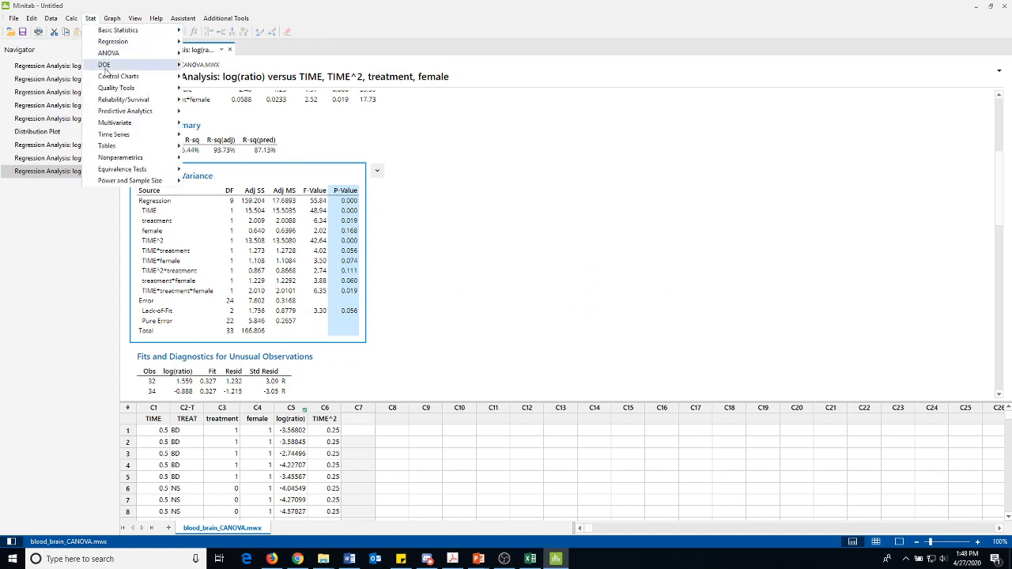
click(138, 40)
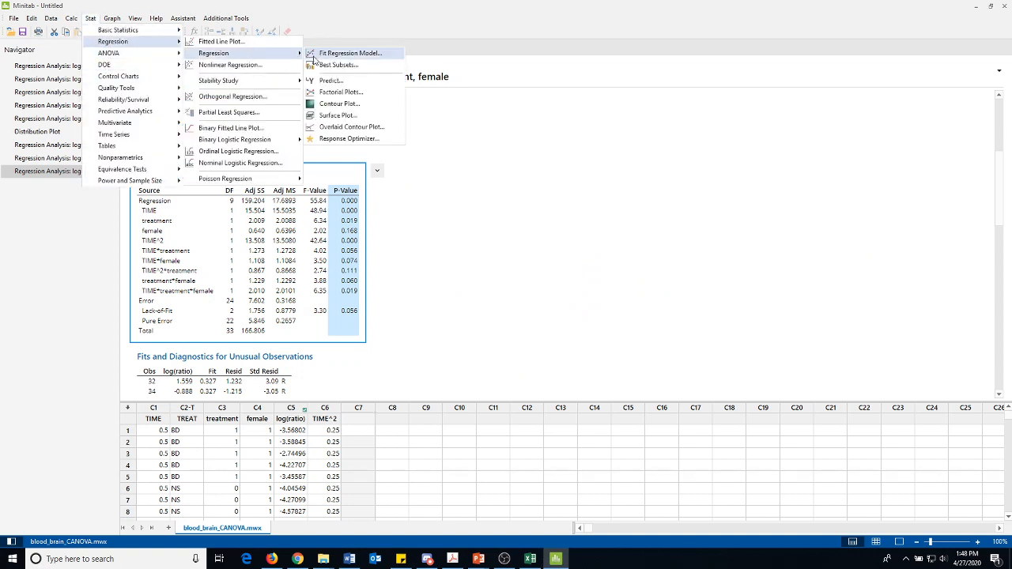
click(348, 53)
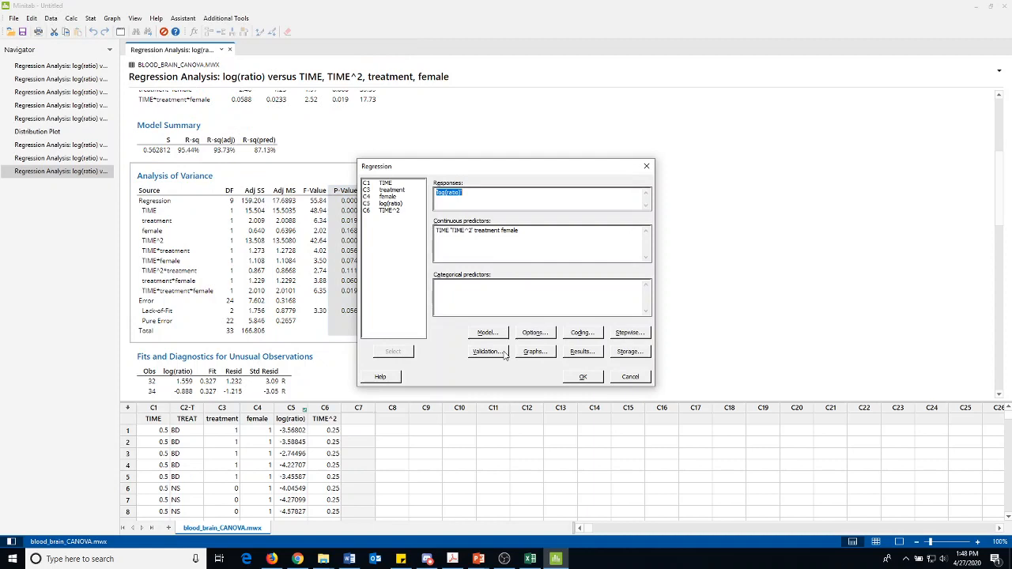
click(535, 352)
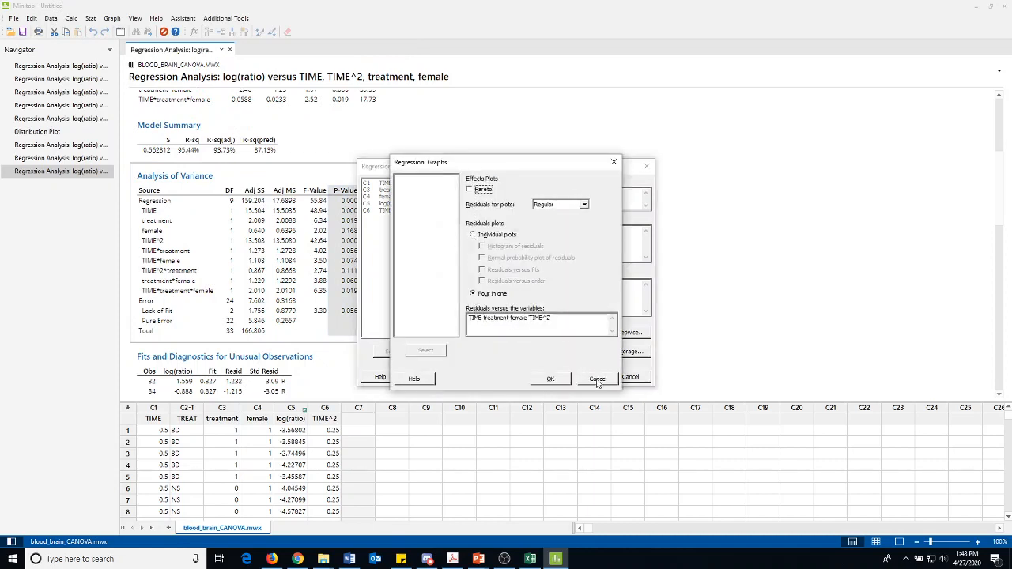
click(550, 378)
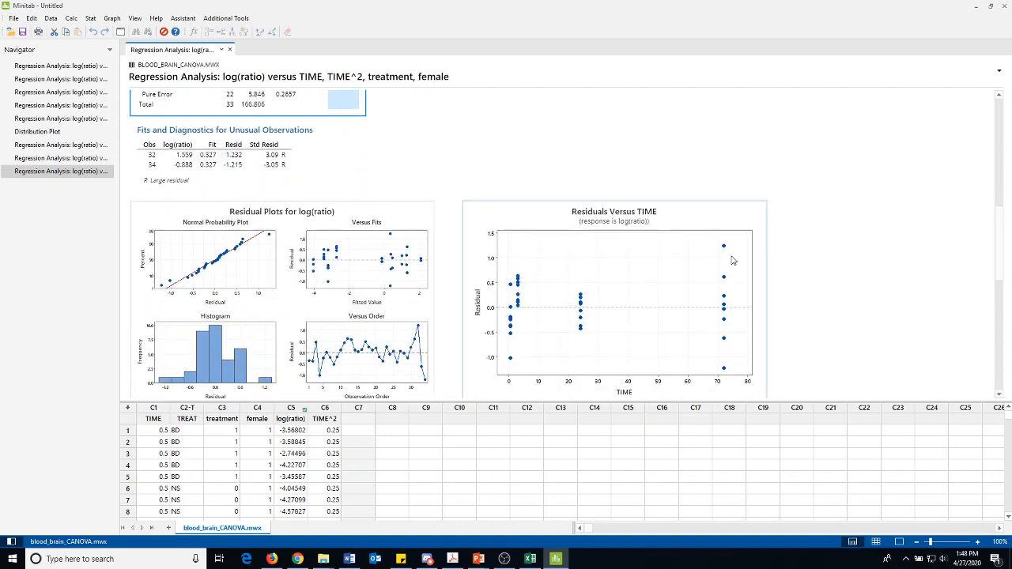
- Scroll through residual plots against fits, order, TIME, treatment, female and TIME^2
scroll(down, 3)
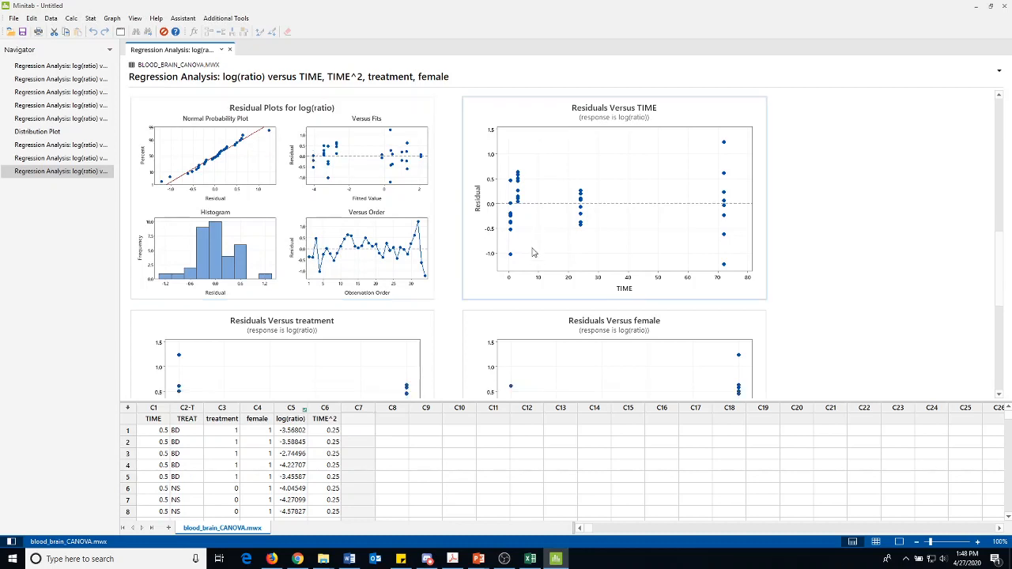
scroll(down, 3)
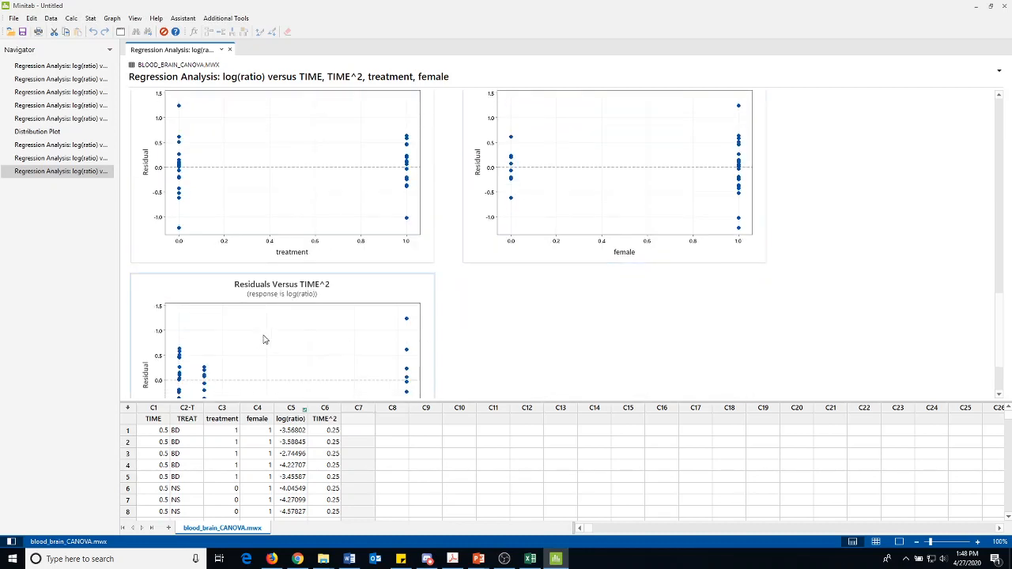
scroll(down, 3)
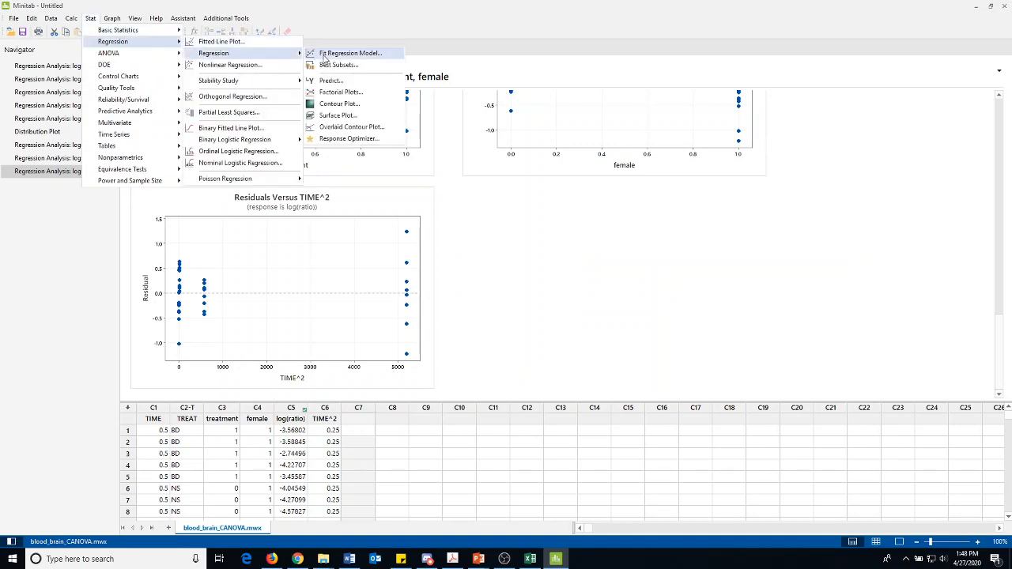
- Remove the three-way interactions in Model terms and refit, leaving two-way interactions (R-squared 94.34%)
click(351, 53)
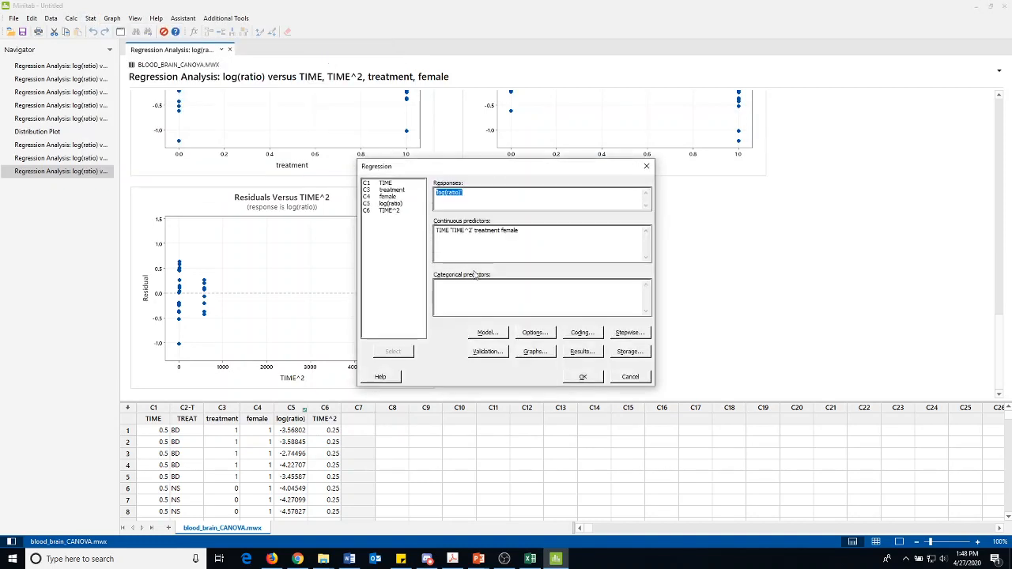
click(487, 332)
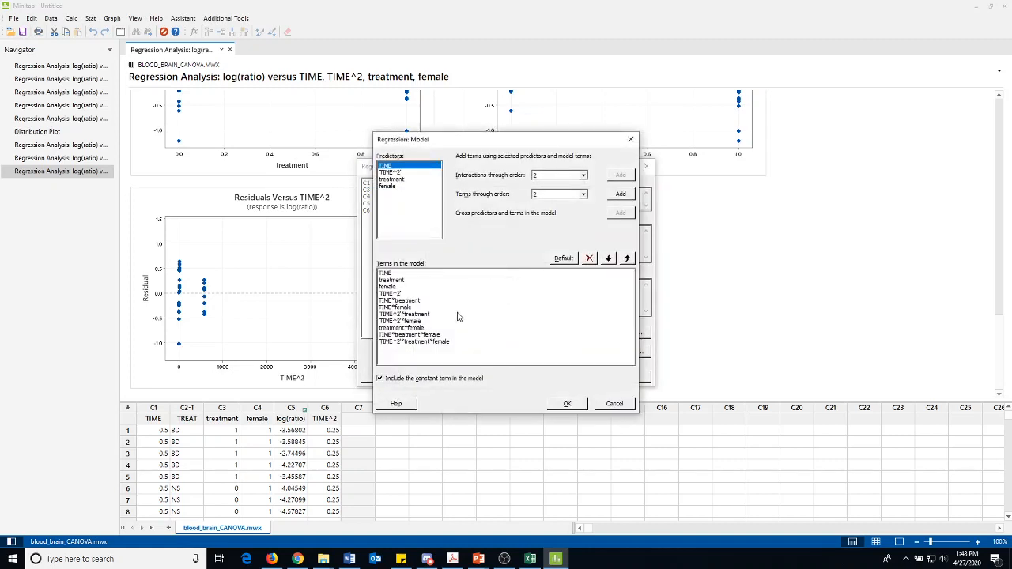
click(413, 342)
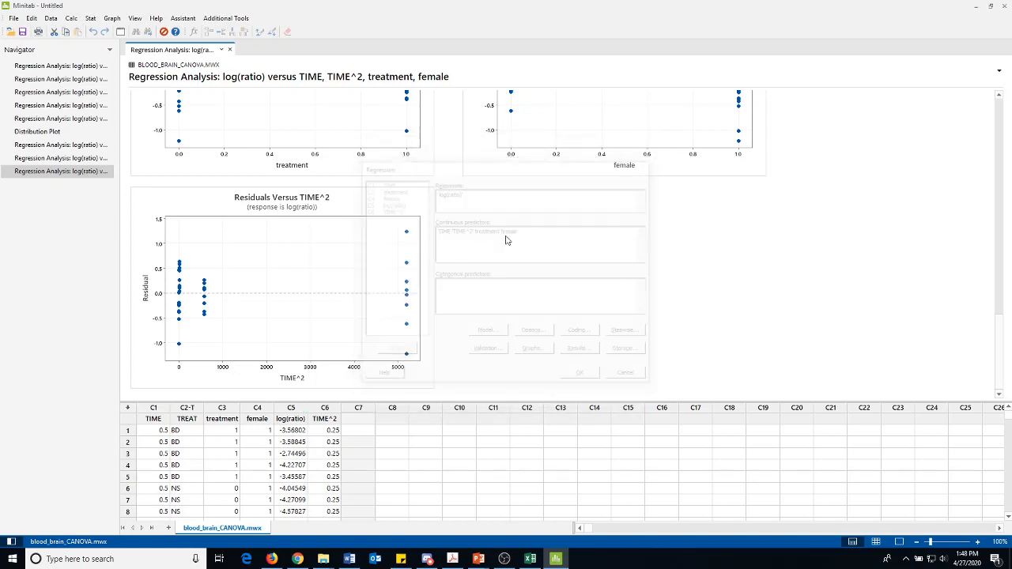
click(580, 373)
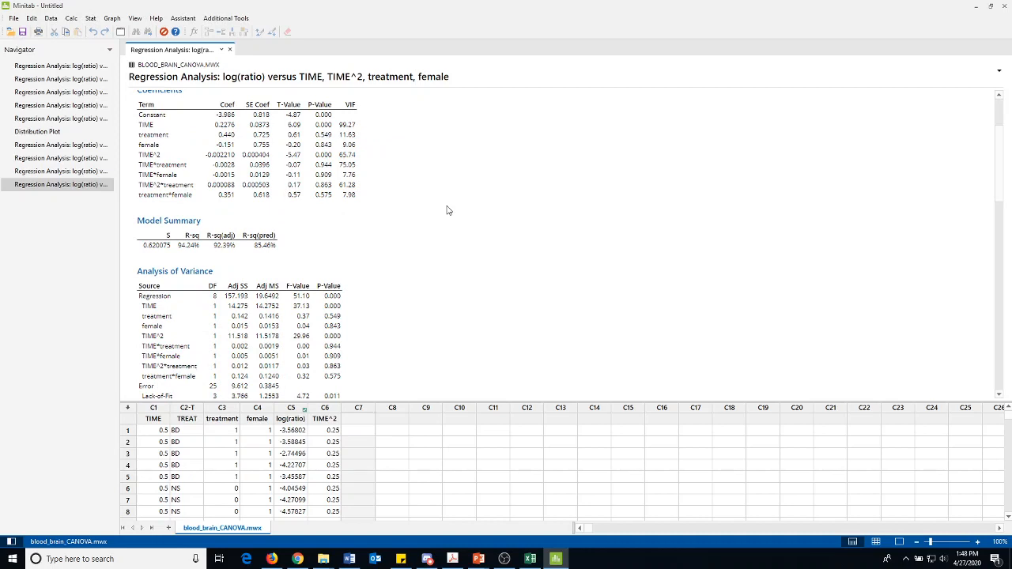
- Scroll to the ANOVA table (8 regression DF, error SS 9.612) and copy it as picture
scroll(down, 3)
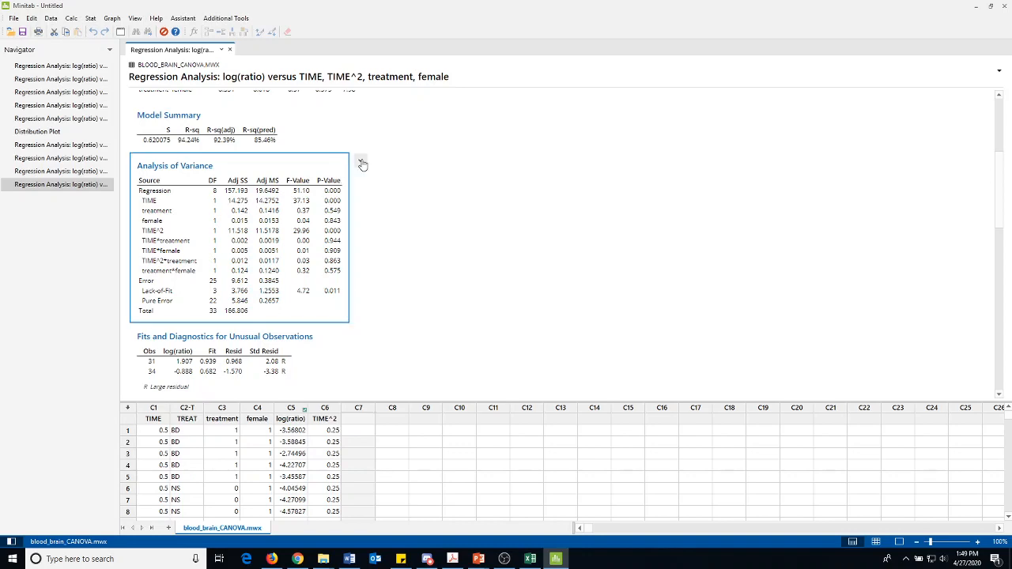
click(363, 161)
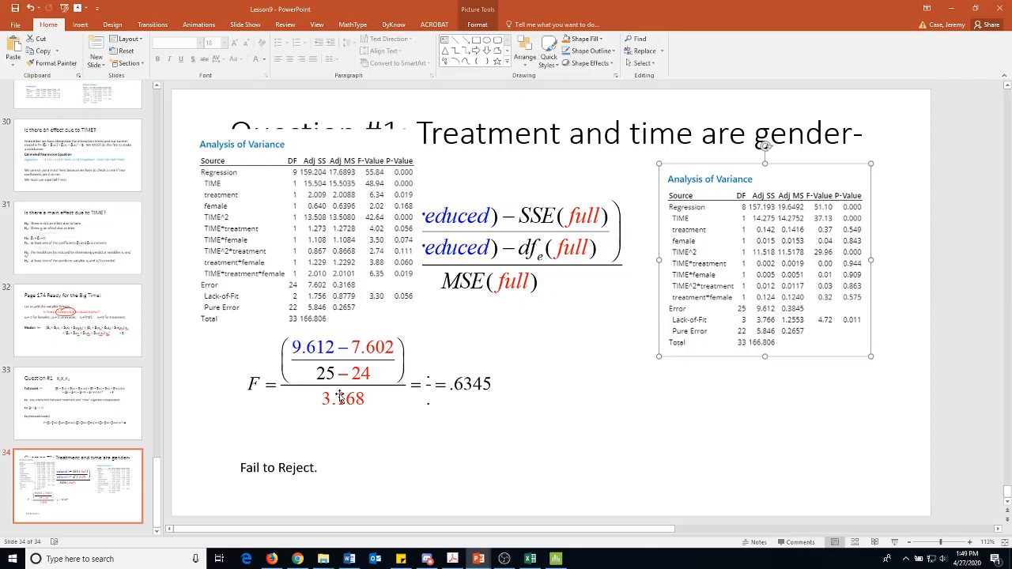
- Open the partial F equation (.6345) in MathType, move it aside, and return to Minitab
double_click(340, 398)
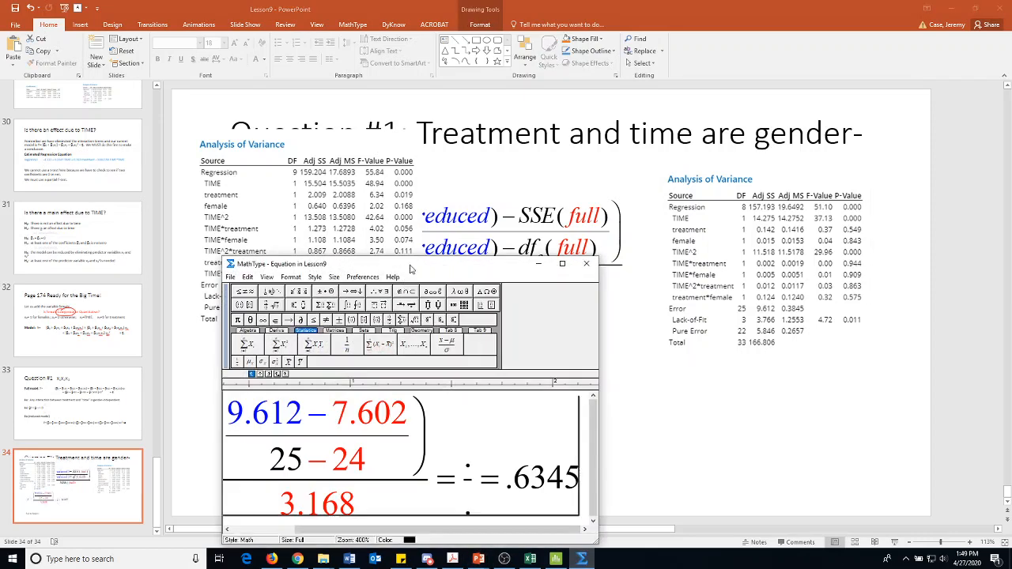
drag(411, 263, 415, 200)
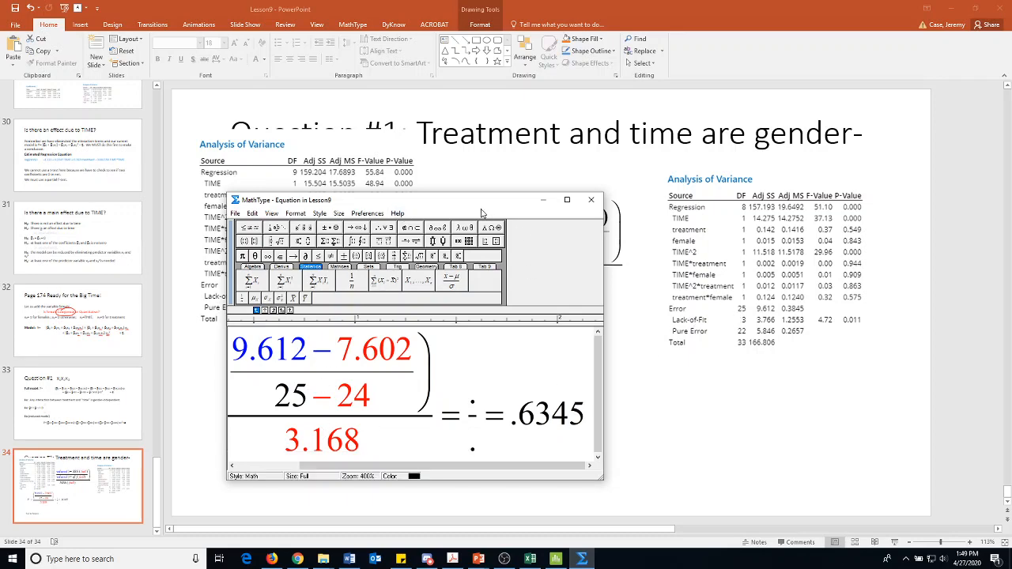
drag(482, 199, 700, 176)
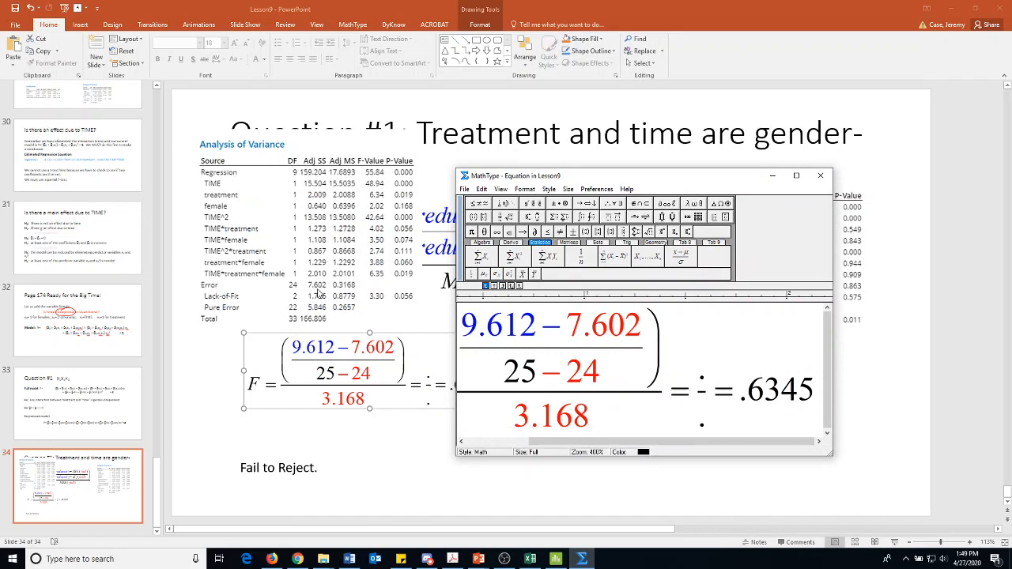
mouse_move(297, 294)
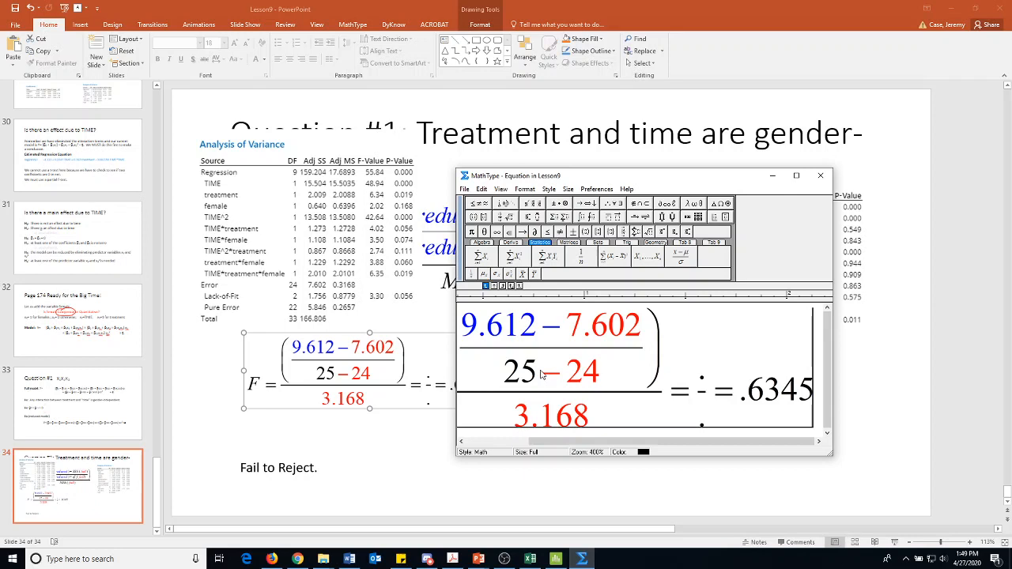
mouse_move(538, 377)
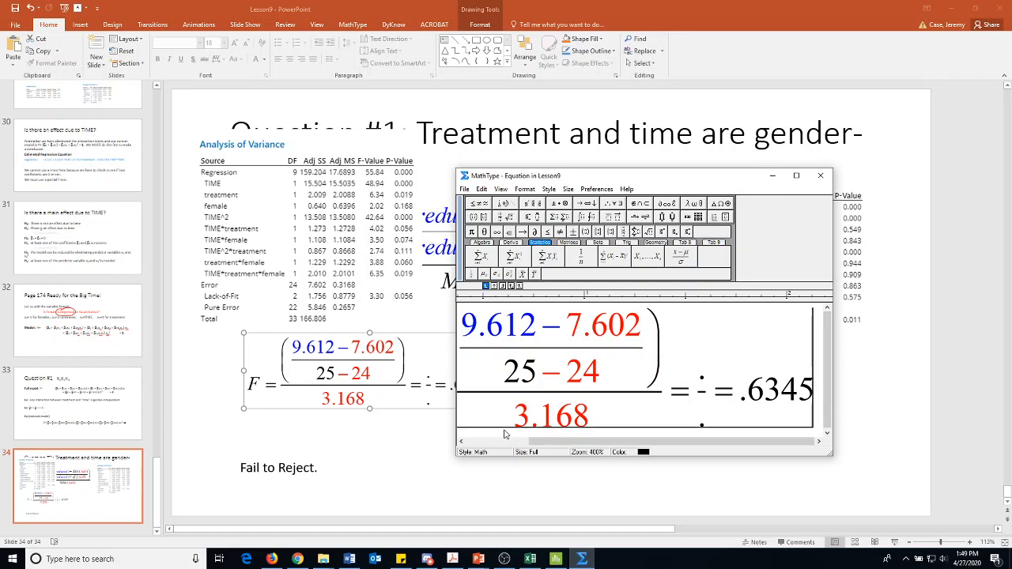
mouse_move(772, 405)
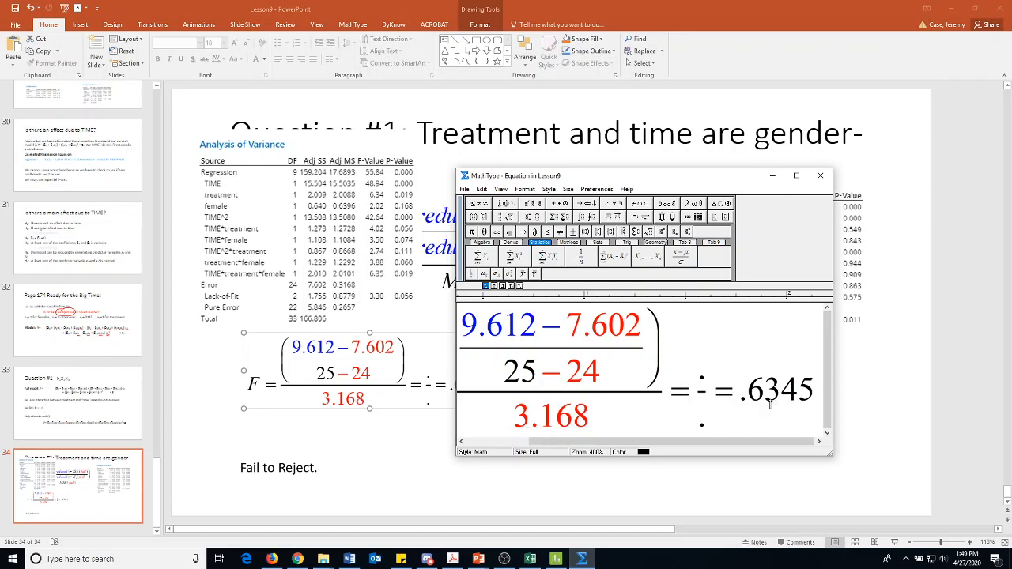
click(820, 175)
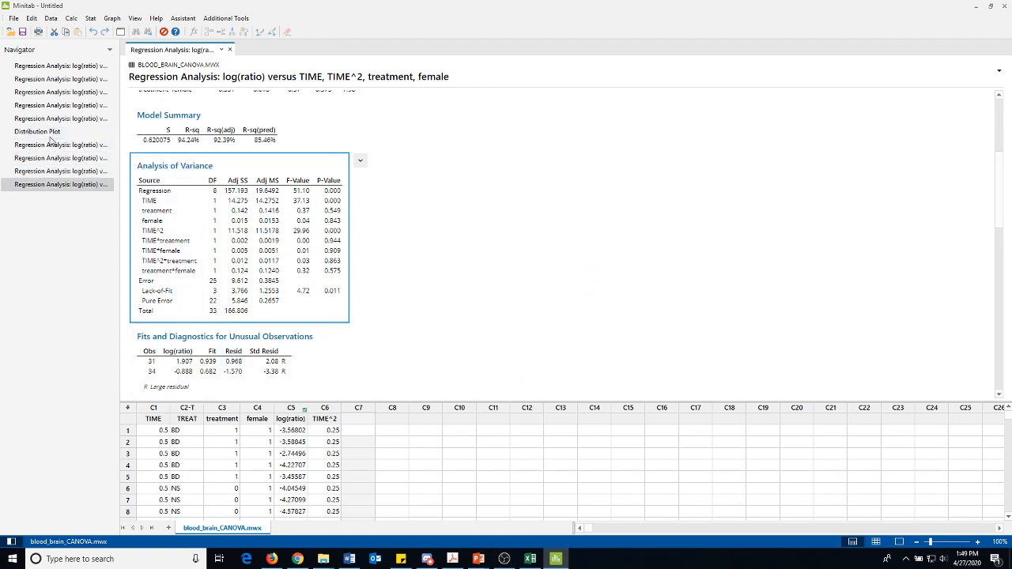
- Display the F(1, 24) distribution plot with 0.4335 shaded beyond 0.6345
click(37, 132)
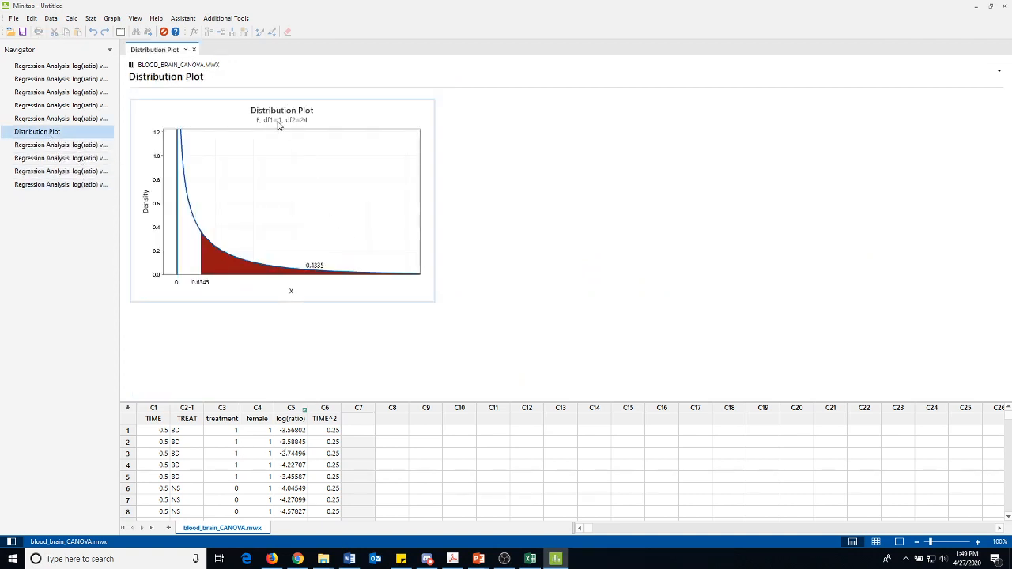
mouse_move(210, 294)
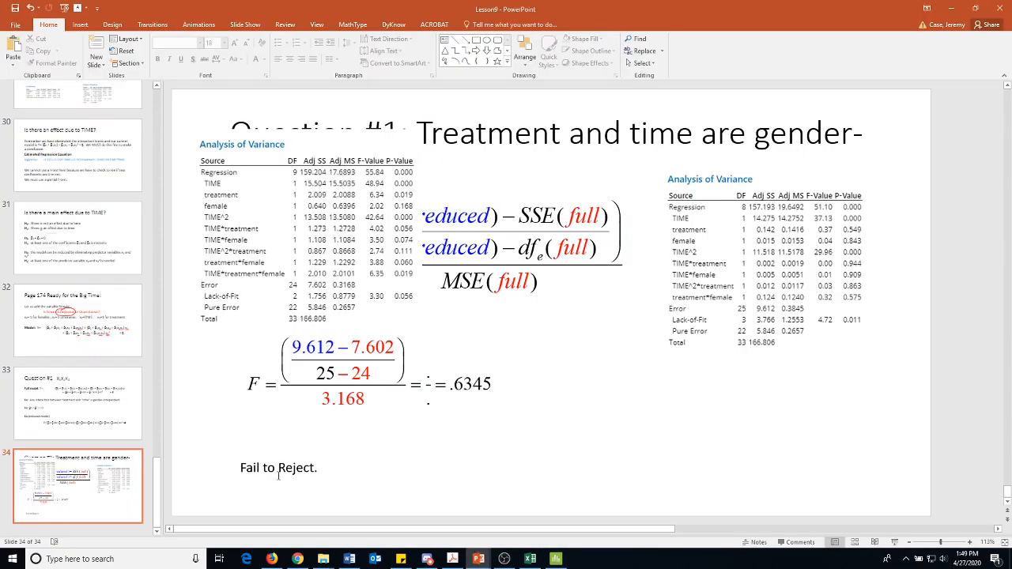
click(278, 467)
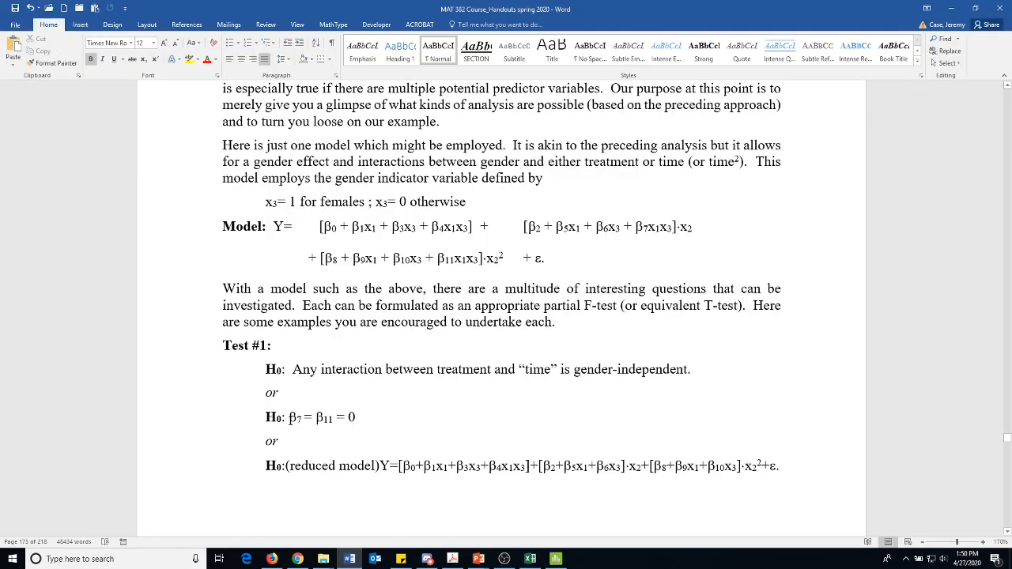
mouse_move(385, 466)
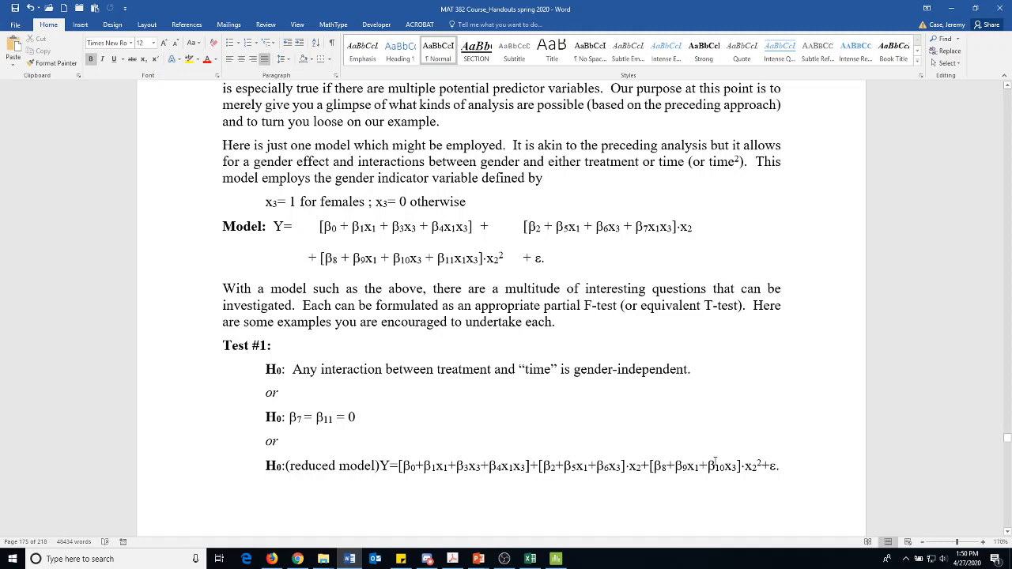
- Scroll the Word handout down from Test #1 to the Test #2 and Test #3 hypotheses
scroll(down, 3)
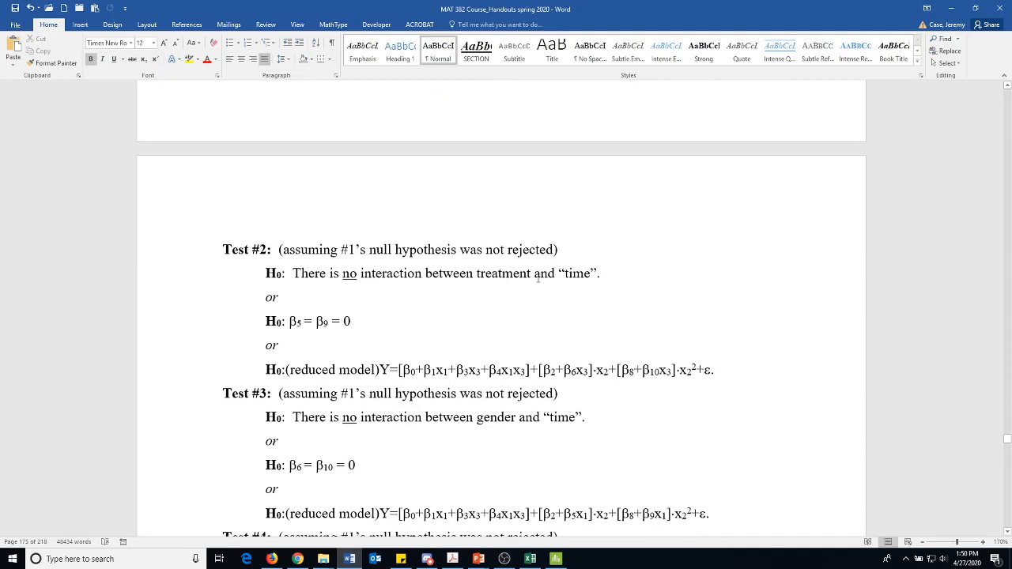
mouse_move(540, 276)
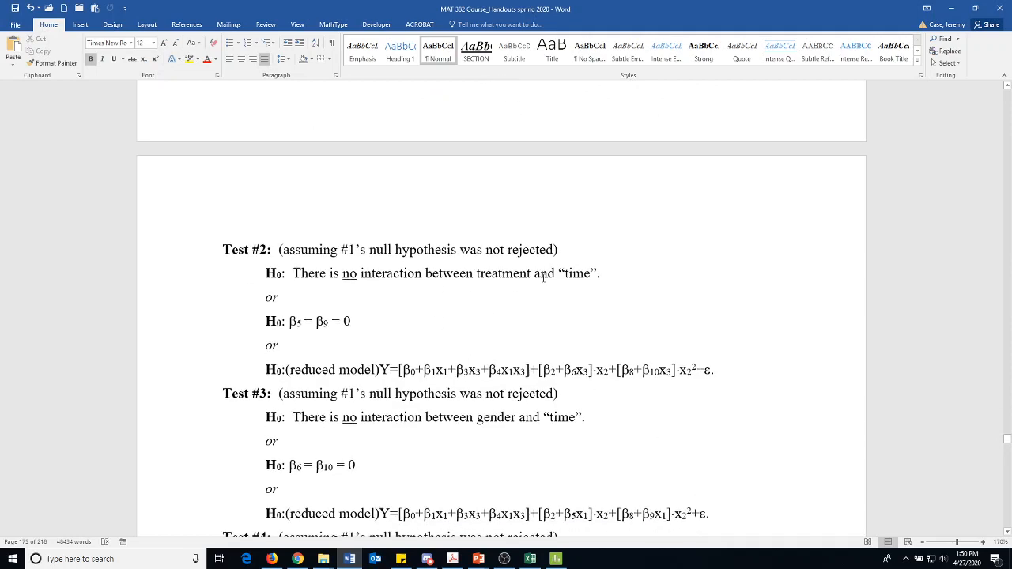
mouse_move(463, 306)
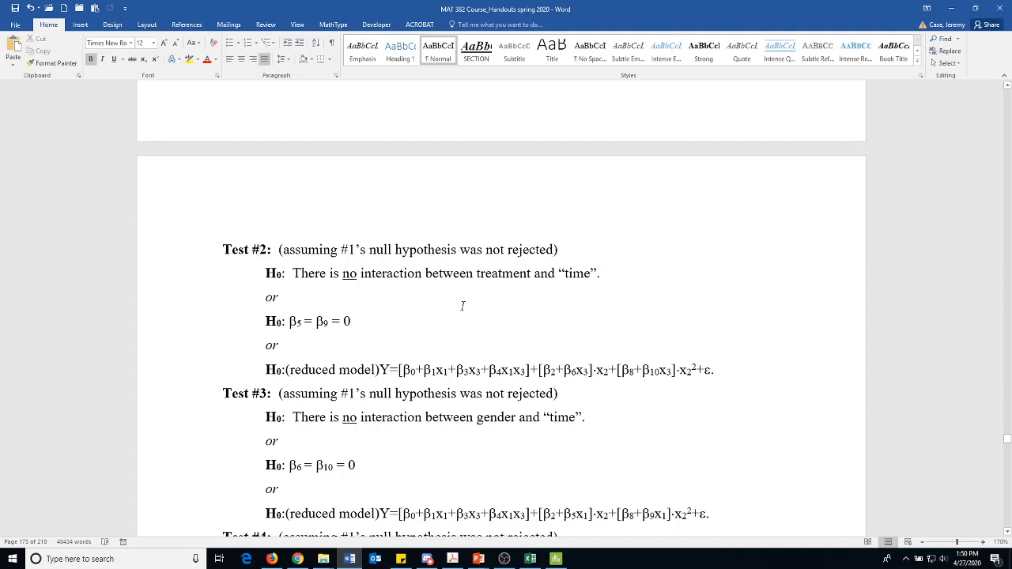
mouse_move(464, 307)
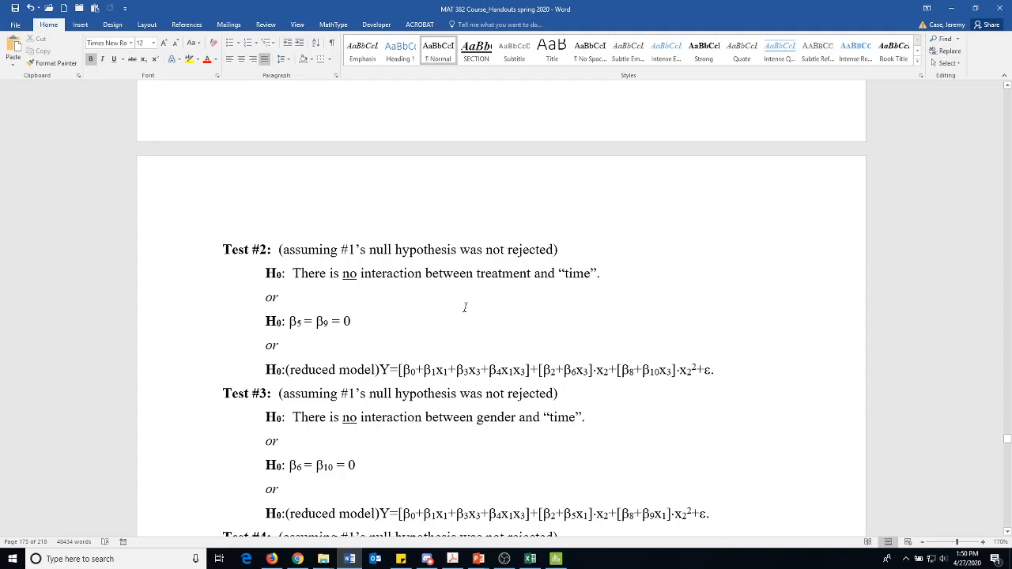